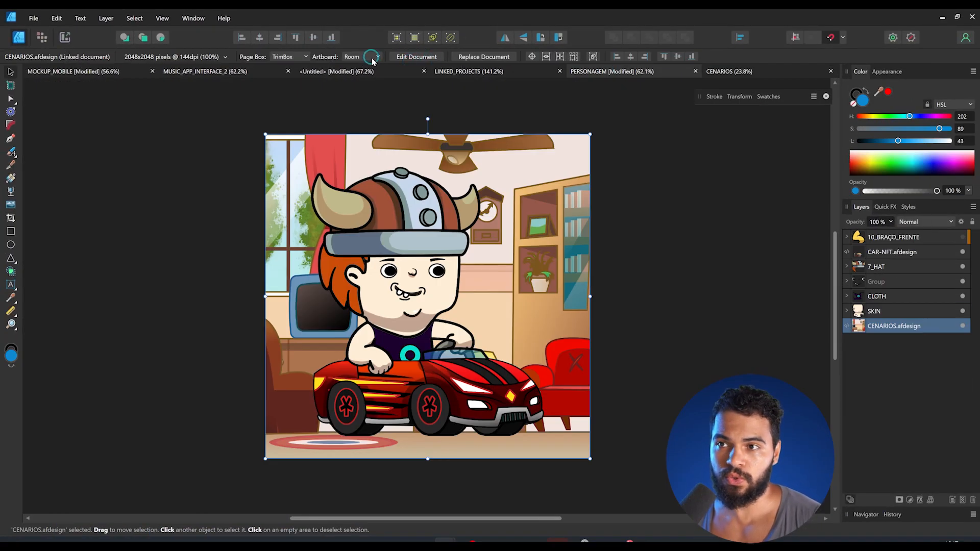
# Switch the linked CENARIOS background artboard from the room scene to Vulcan.
pyautogui.click(371, 57)
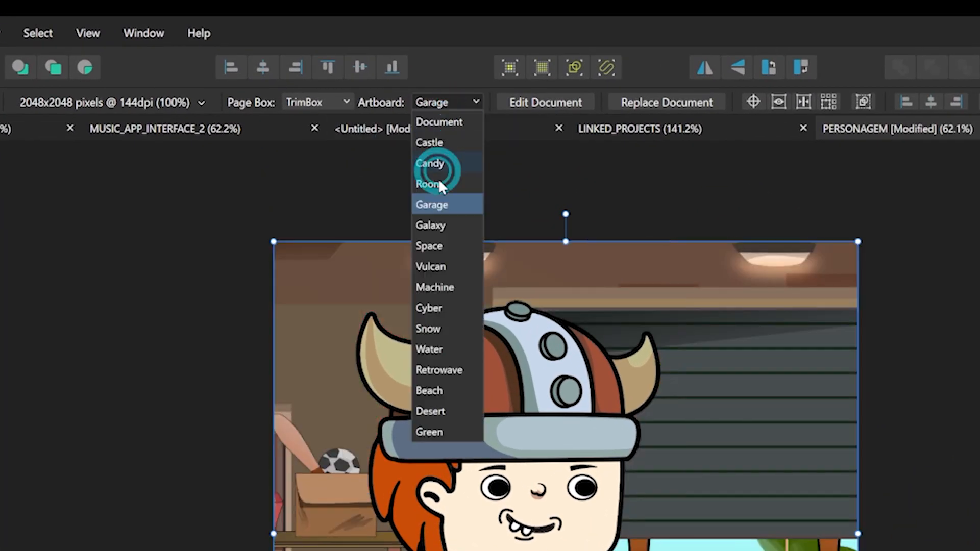
pyautogui.click(430, 266)
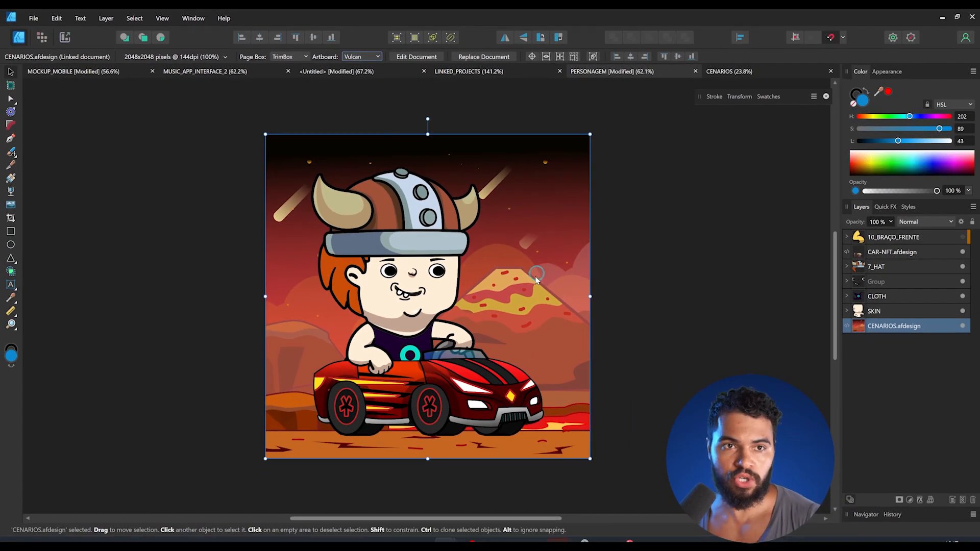
pyautogui.click(416, 58)
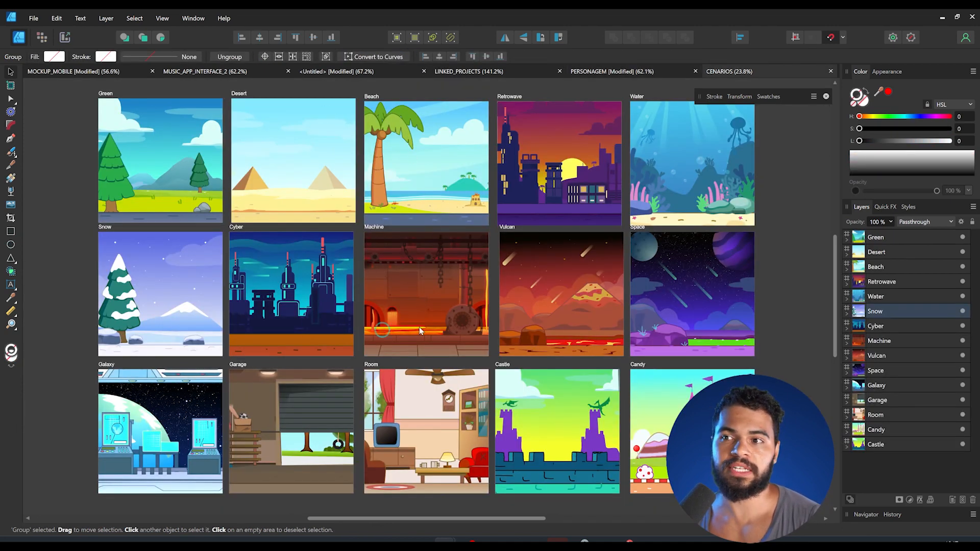
pyautogui.moveTo(423, 282)
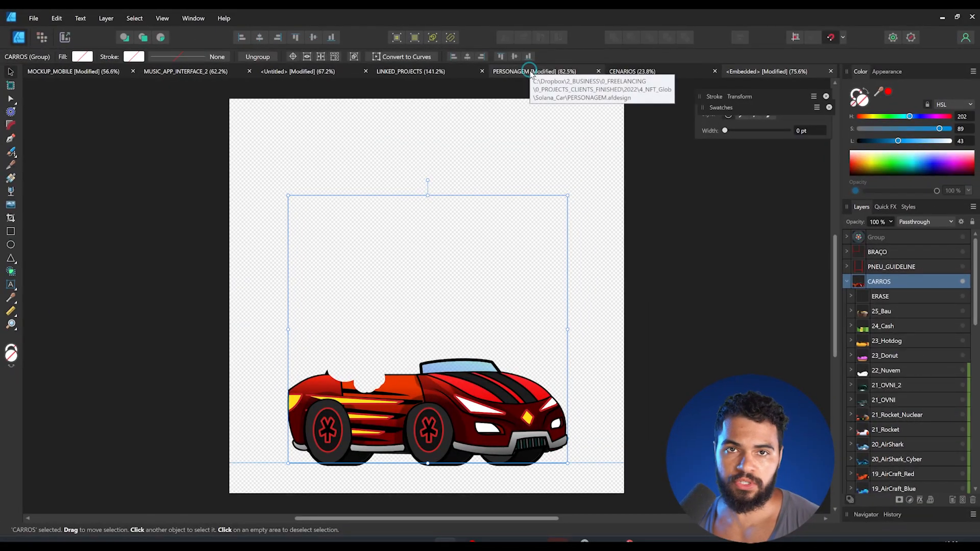
# In the floating car document's layers, hide the racer car group and show the spiked car.
pyautogui.click(766, 71)
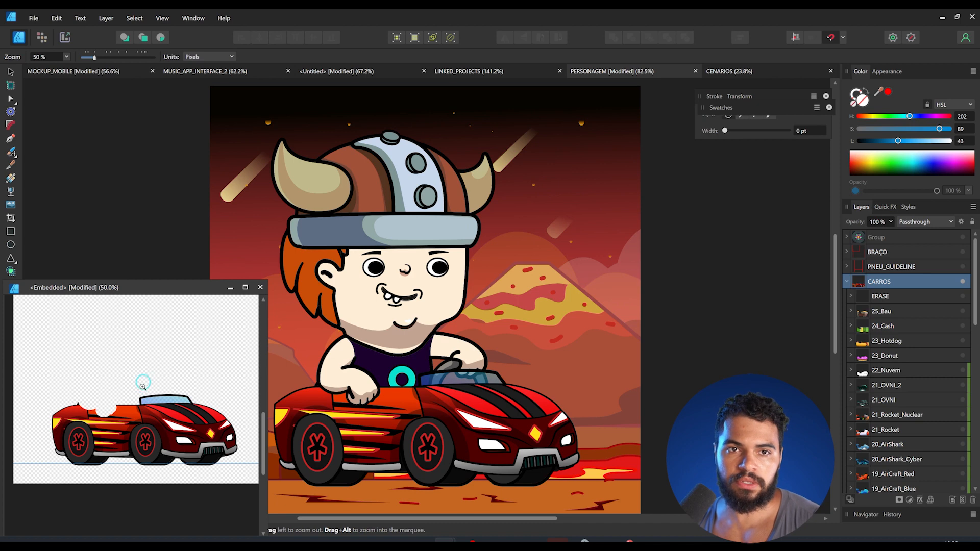
pyautogui.click(141, 412)
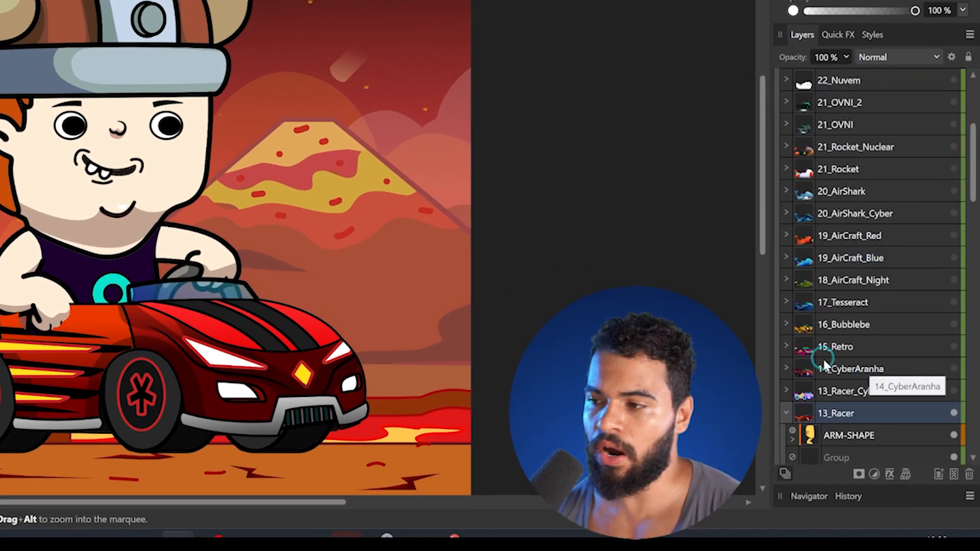
pyautogui.scroll(-3)
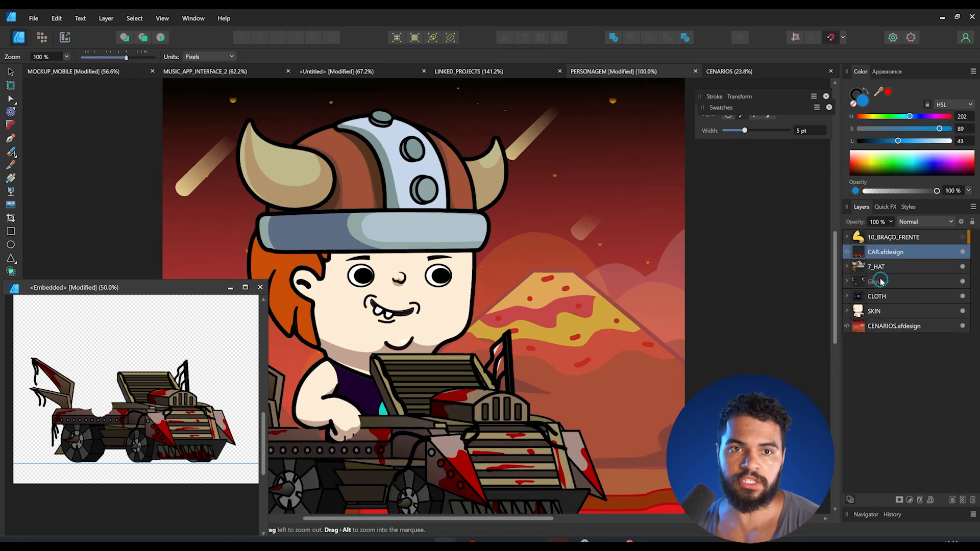
pyautogui.moveTo(593, 70)
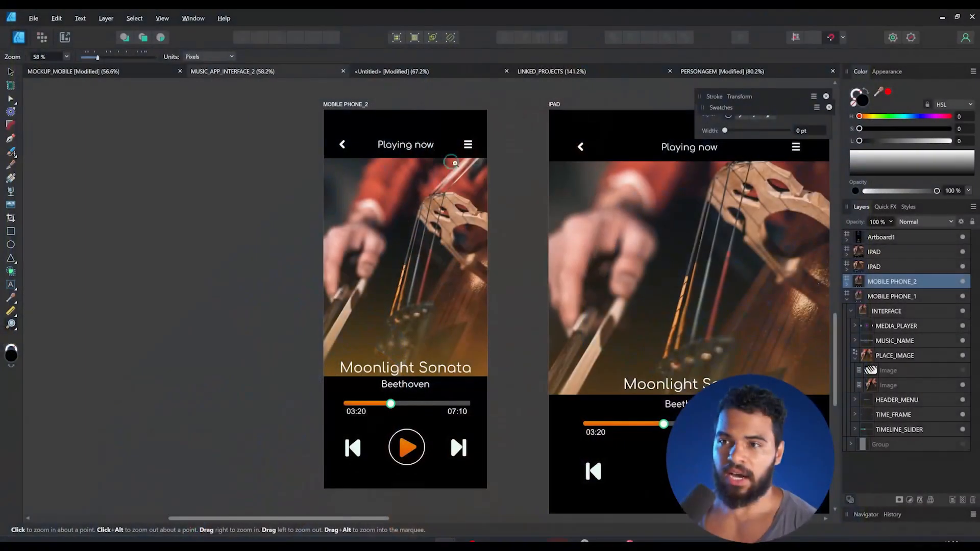
# Bring MOCKUP_MOBILE up as a floating window beside the MUSIC_APP_INTERFACE_2 designs.
pyautogui.scroll(-3)
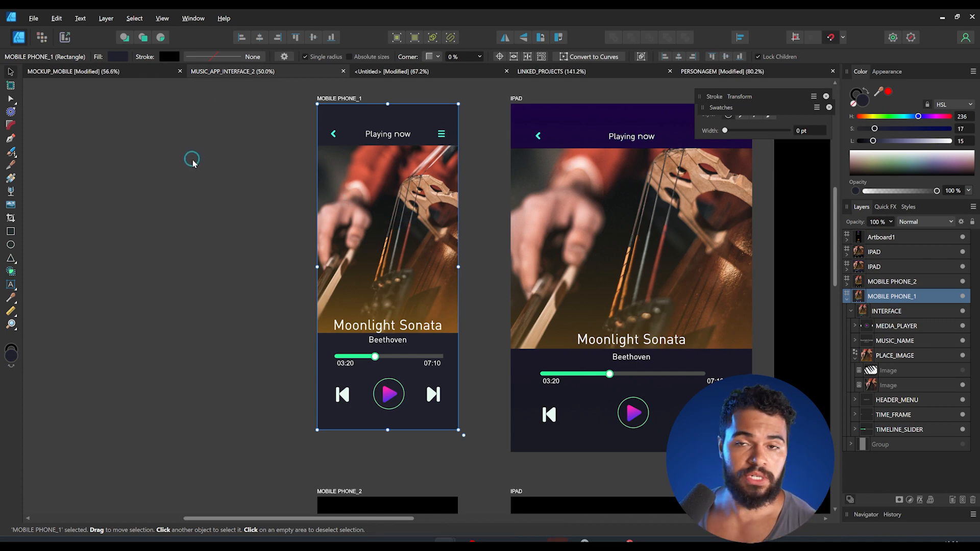
pyautogui.moveTo(144, 122)
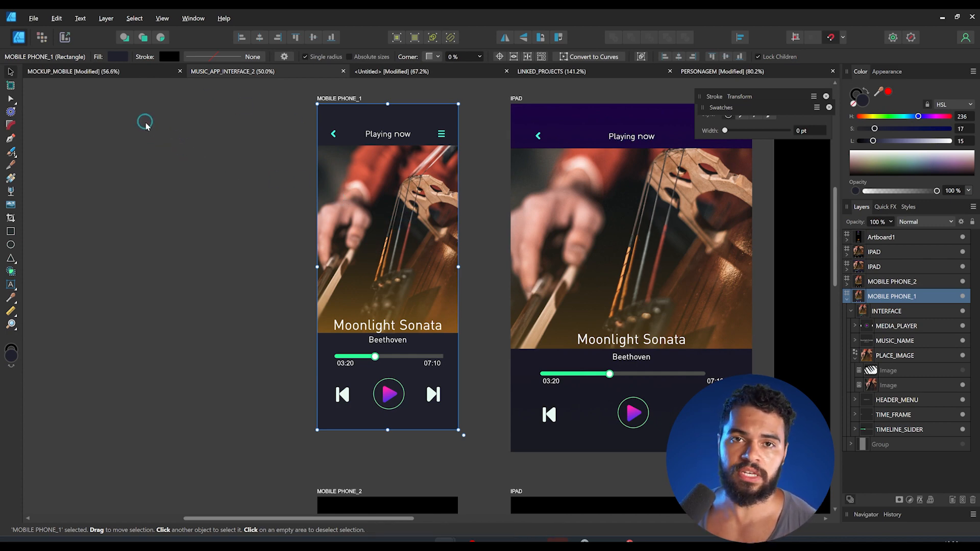
pyautogui.moveTo(93, 91)
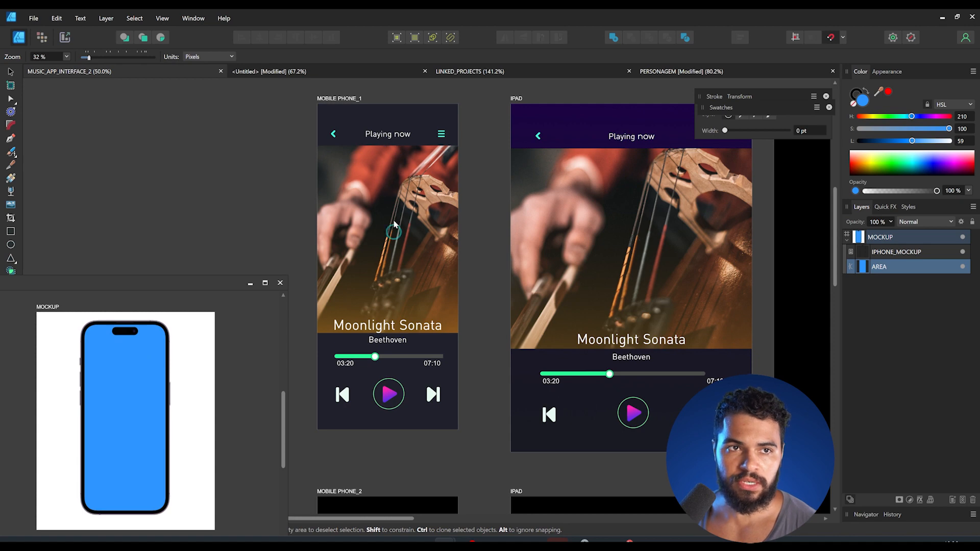
pyautogui.moveTo(377, 203)
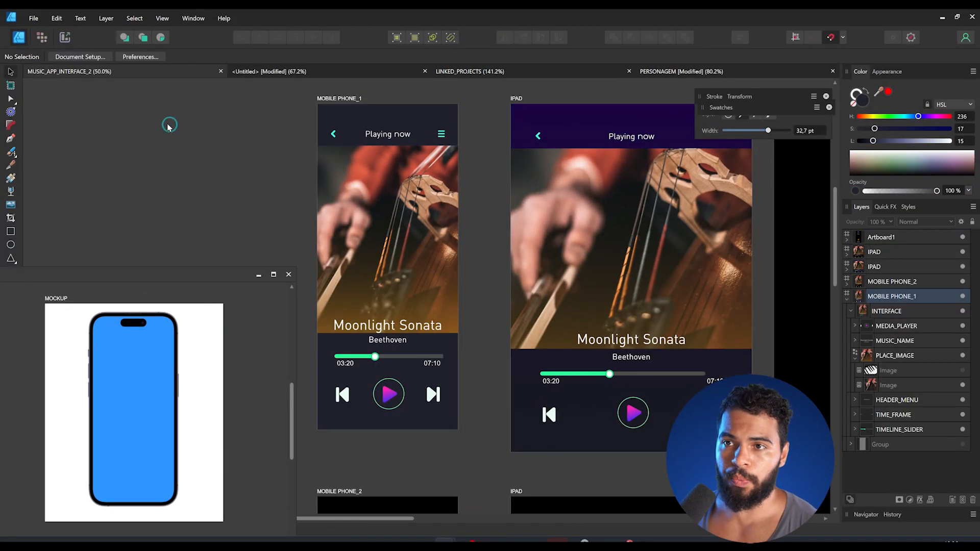
# Place MUSIC_APP_INTERFACE_2.afdesign as a linked document into the mockup's AREA layer.
pyautogui.click(33, 18)
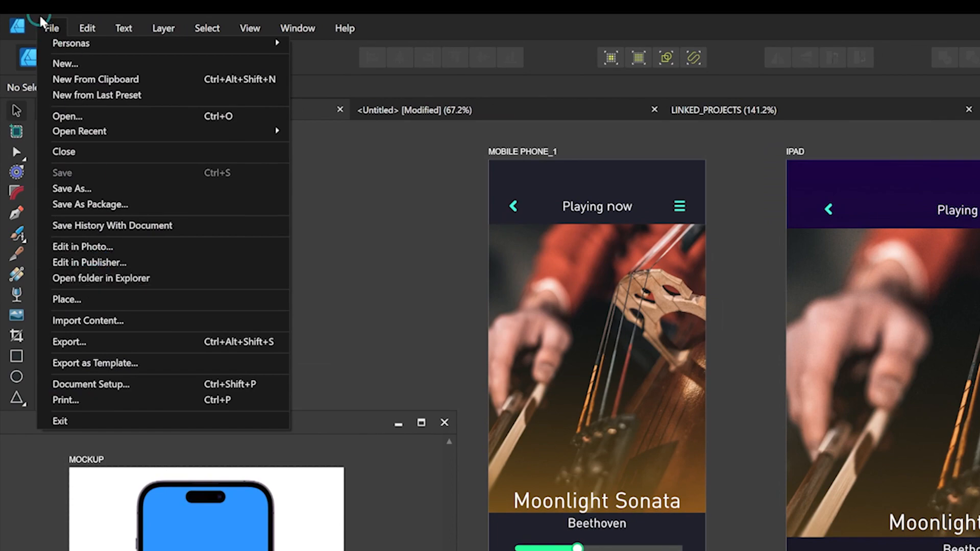
pyautogui.click(67, 117)
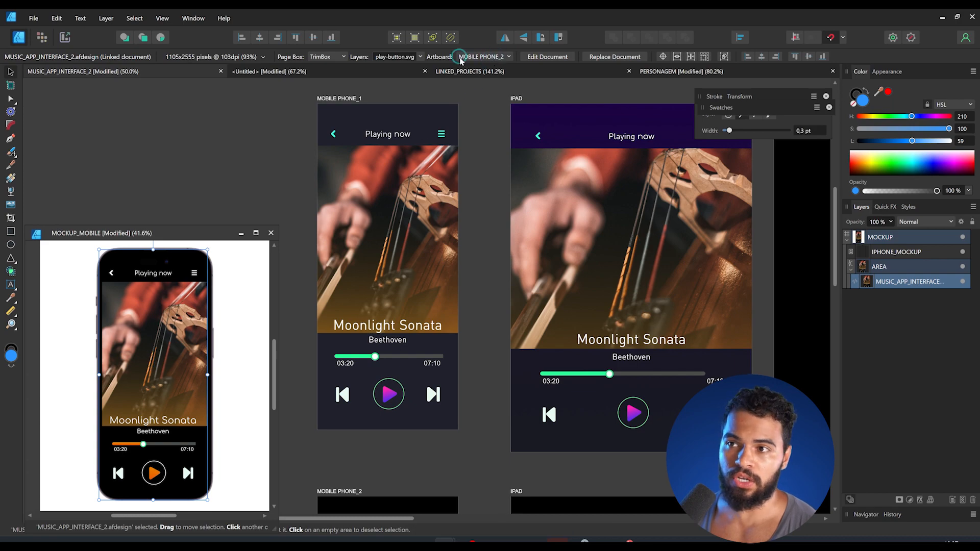
# Show the MOBILE PHONE_1 artboard in the mockup and check it in the Resource Manager.
pyautogui.click(496, 56)
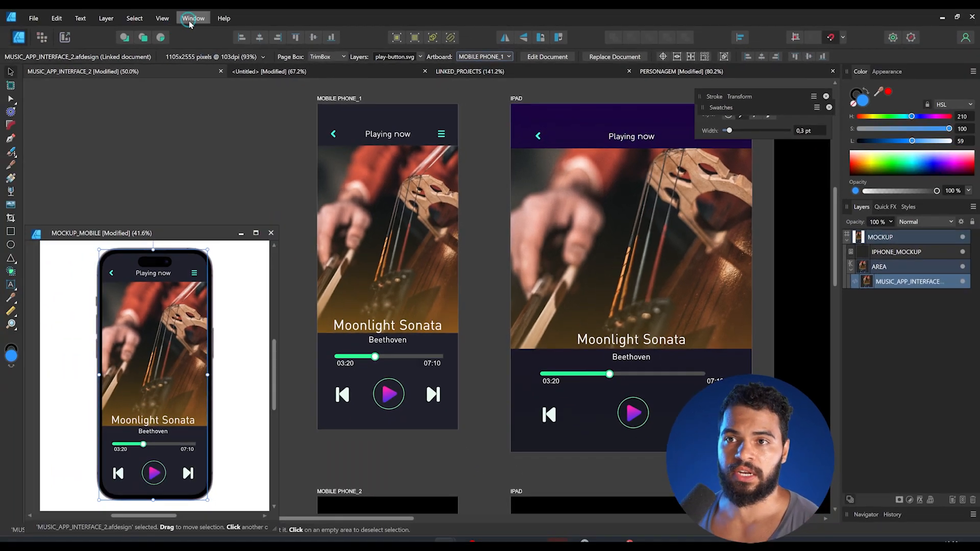
pyautogui.click(193, 17)
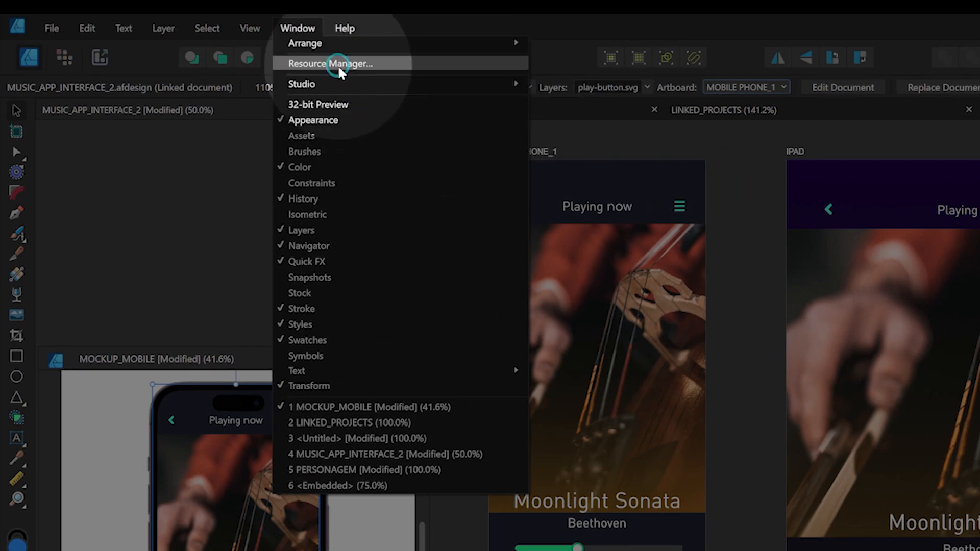
pyautogui.click(331, 63)
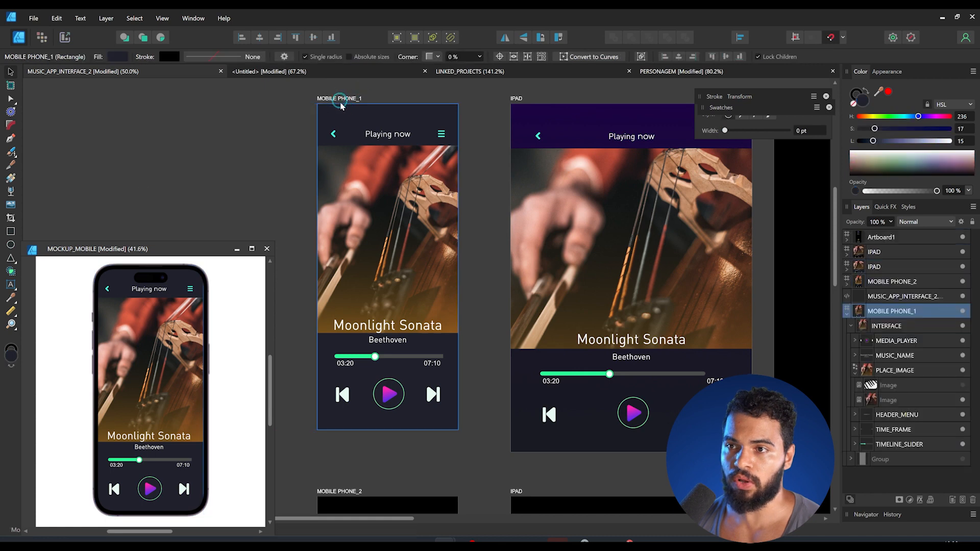
# Fill the MOBILE PHONE_1 artboard blue and confirm the linked mockup layer updates.
pyautogui.moveTo(875, 129); pyautogui.dragTo(914, 128)
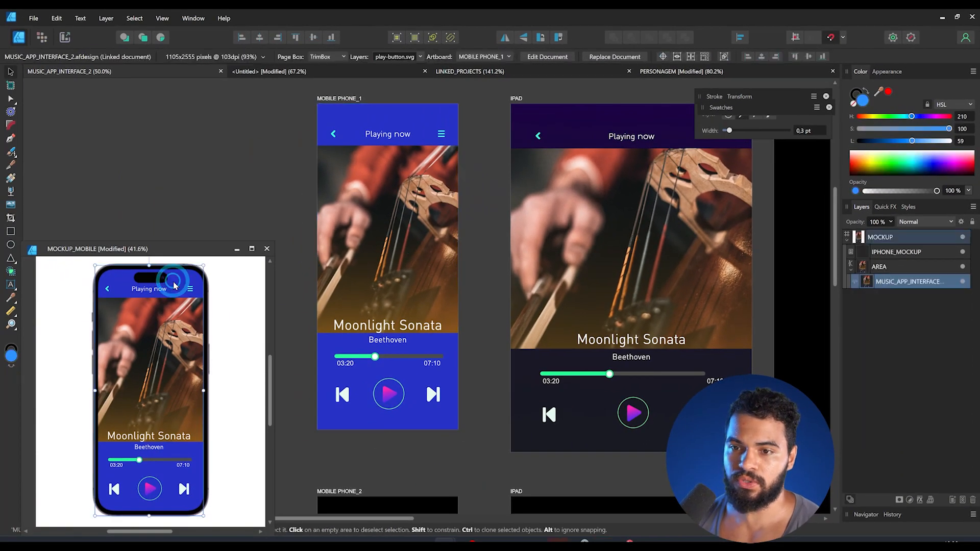
pyautogui.click(896, 251)
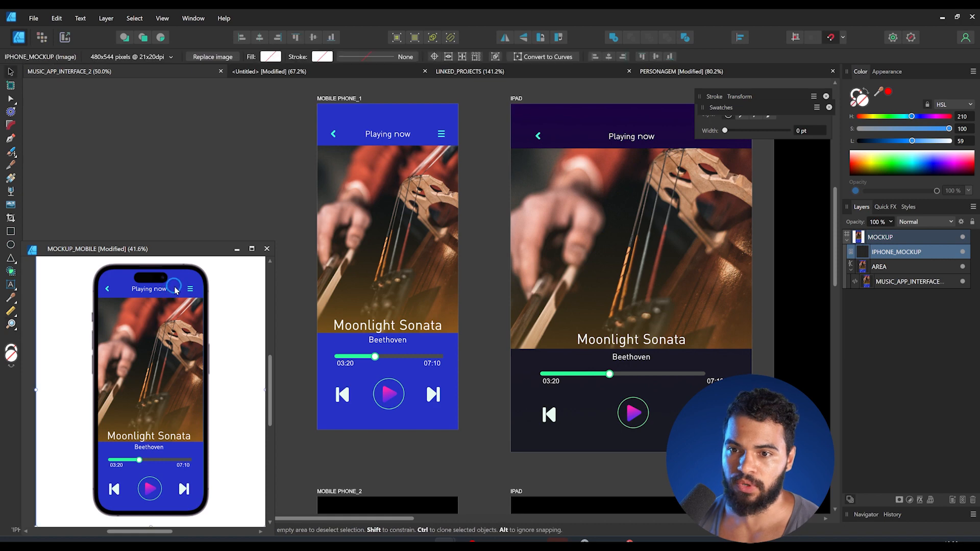
pyautogui.click(908, 281)
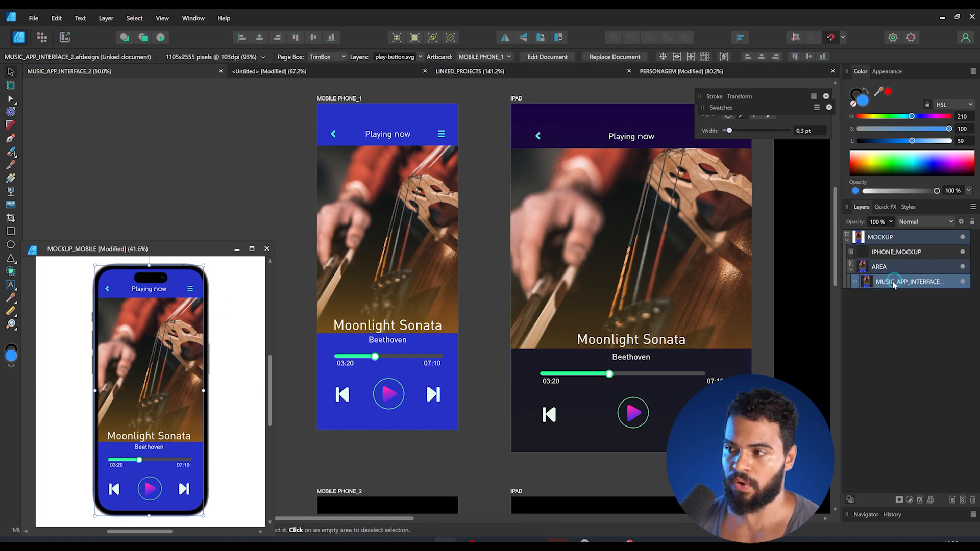
pyautogui.moveTo(468, 72)
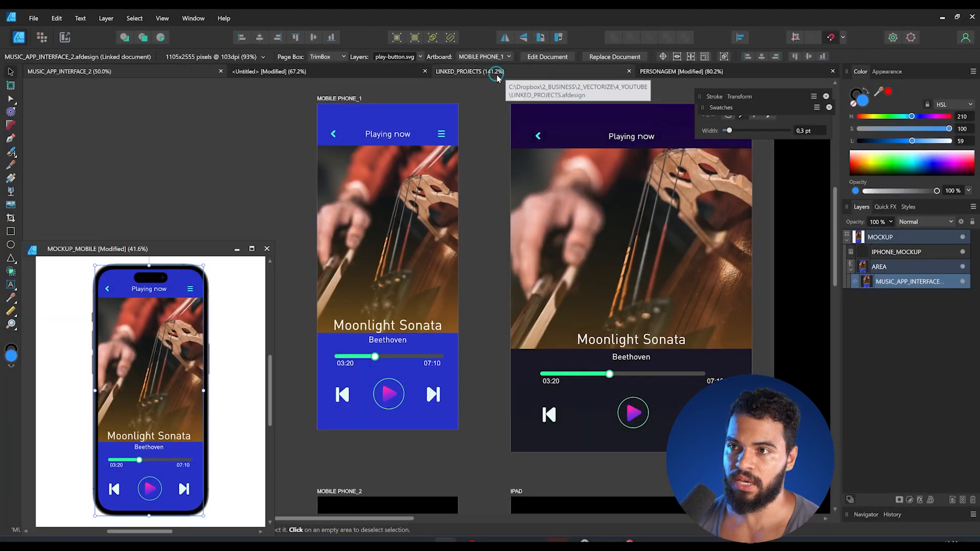
pyautogui.click(484, 56)
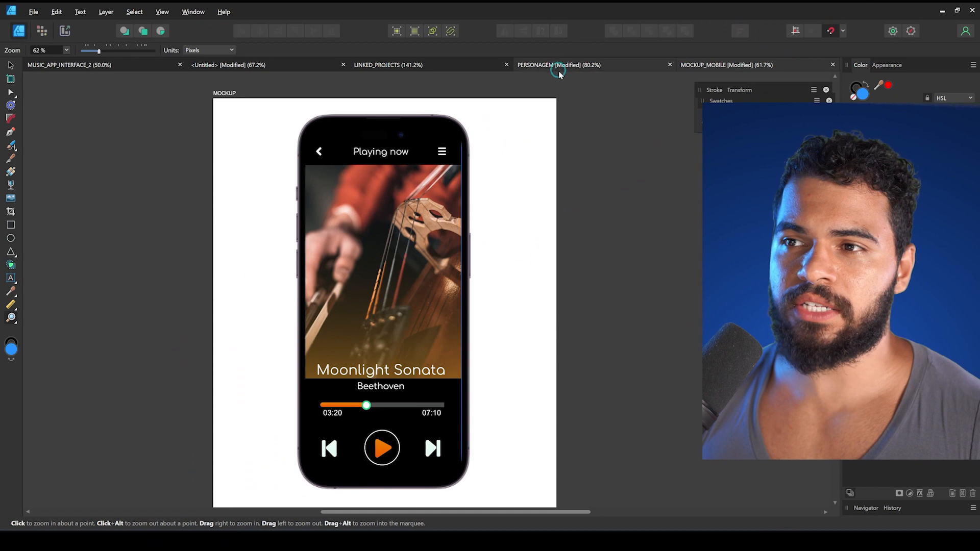
# Switch to the PERSONAGEM document with the cyber city background and spiked car.
pyautogui.click(558, 65)
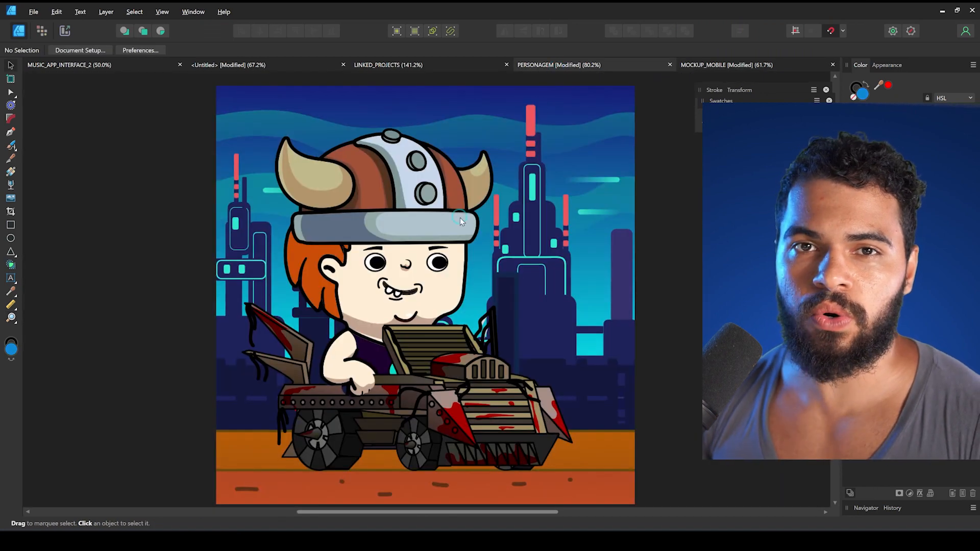